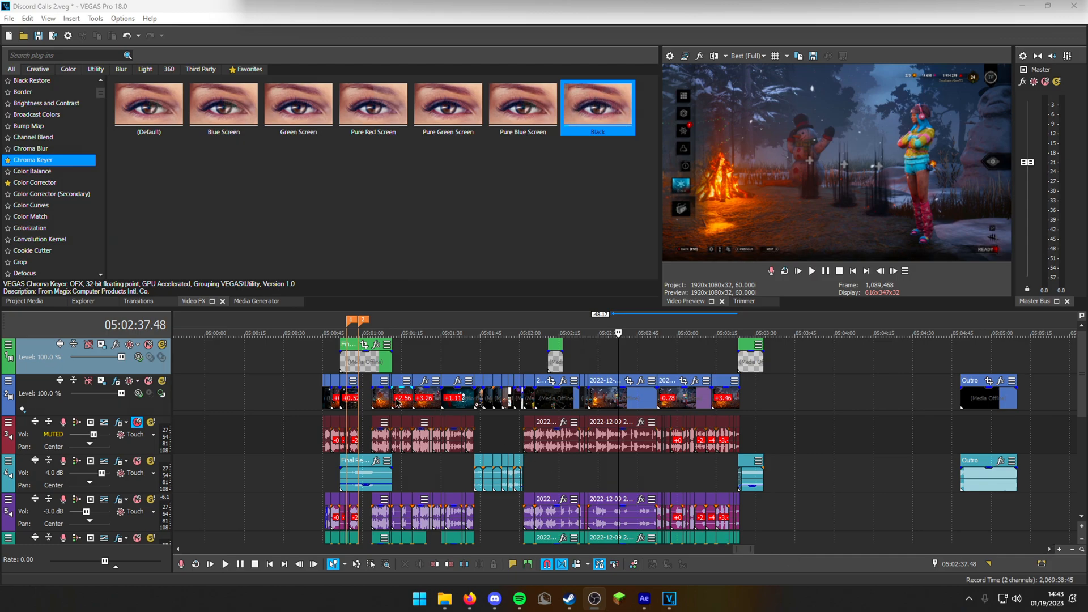
- Show the File menu commands for the Discord Calls 2 project
{"action": "left_click", "coordinate": [9, 18]}
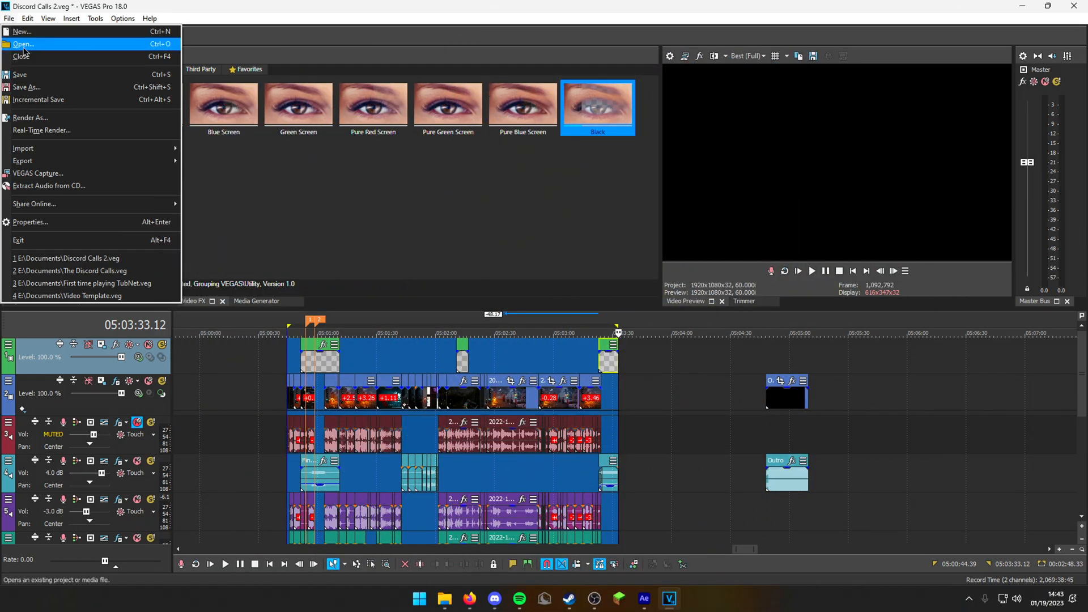
- Start Render As and choose the MAGIX AVC/AAC MP4 YouTube UHD 2160p 59.94 fps (NVIDIA NVENC) template
{"action": "left_click", "coordinate": [30, 117]}
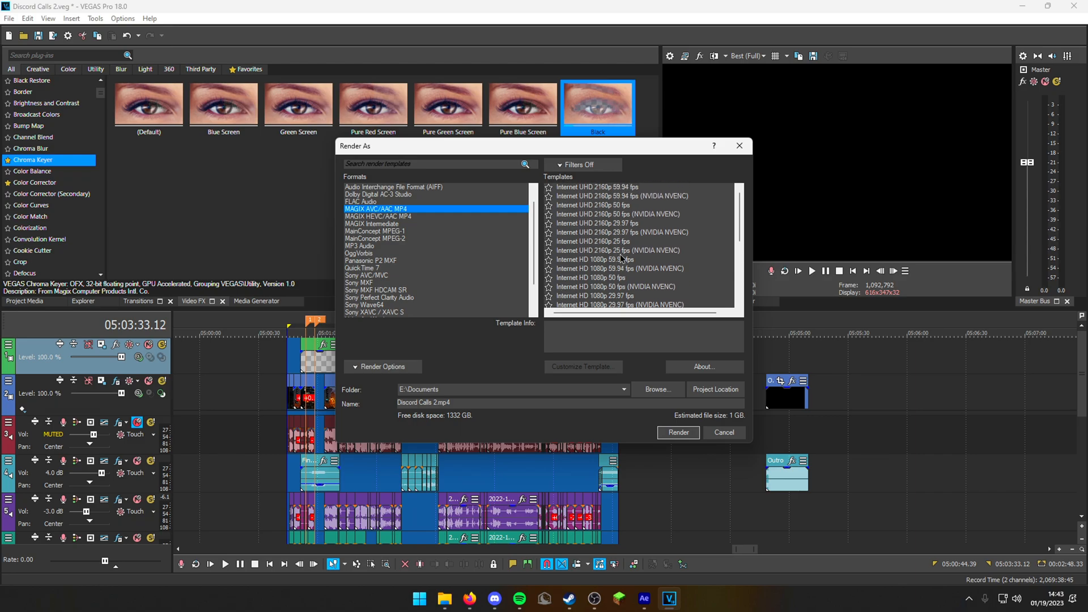
{"action": "mouse_move", "coordinate": [633, 202]}
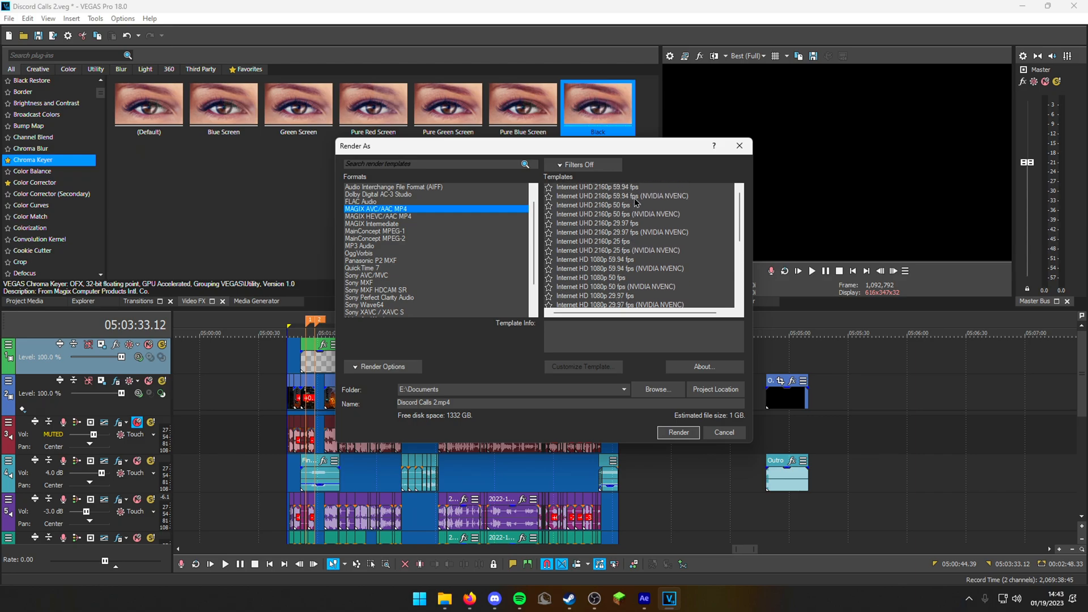
{"action": "left_click", "coordinate": [622, 196]}
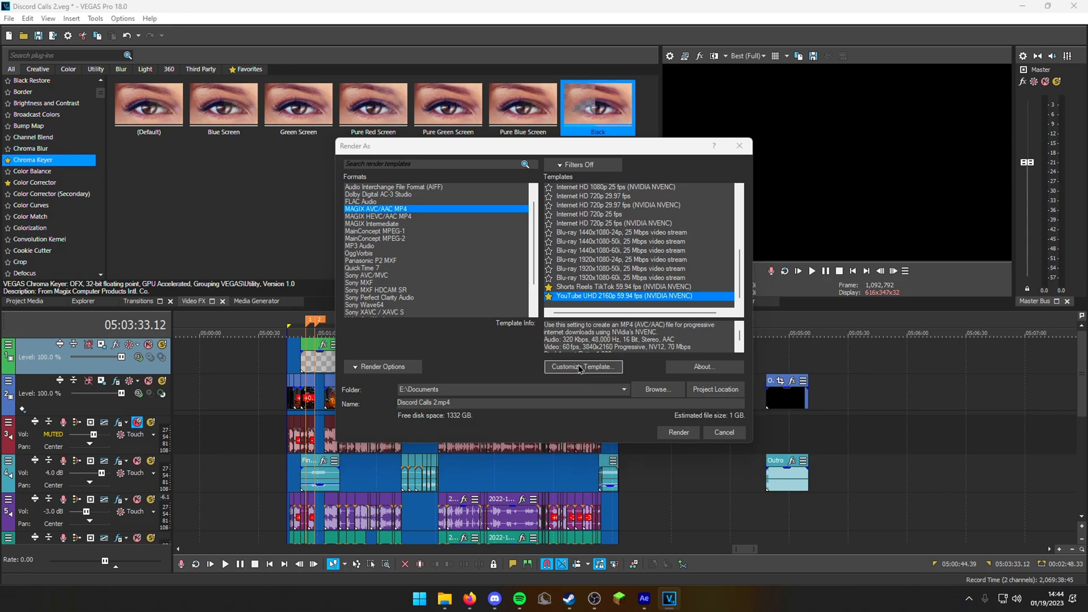
- Customize the YouTube 2160p template, keeping High profile with a 60 fps frame rate
{"action": "left_click", "coordinate": [583, 366]}
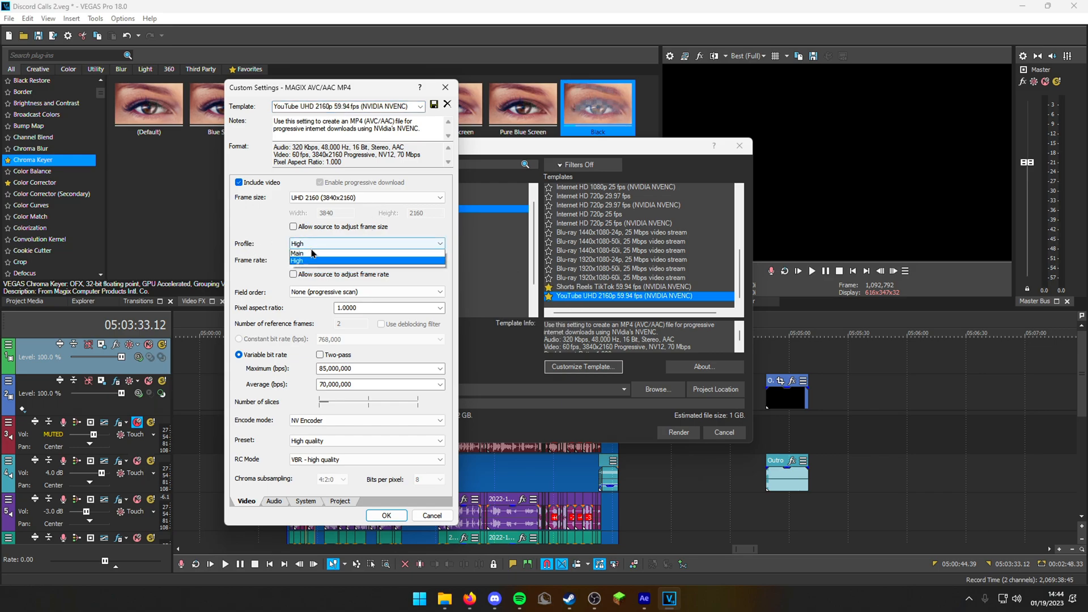
{"action": "left_click", "coordinate": [297, 261]}
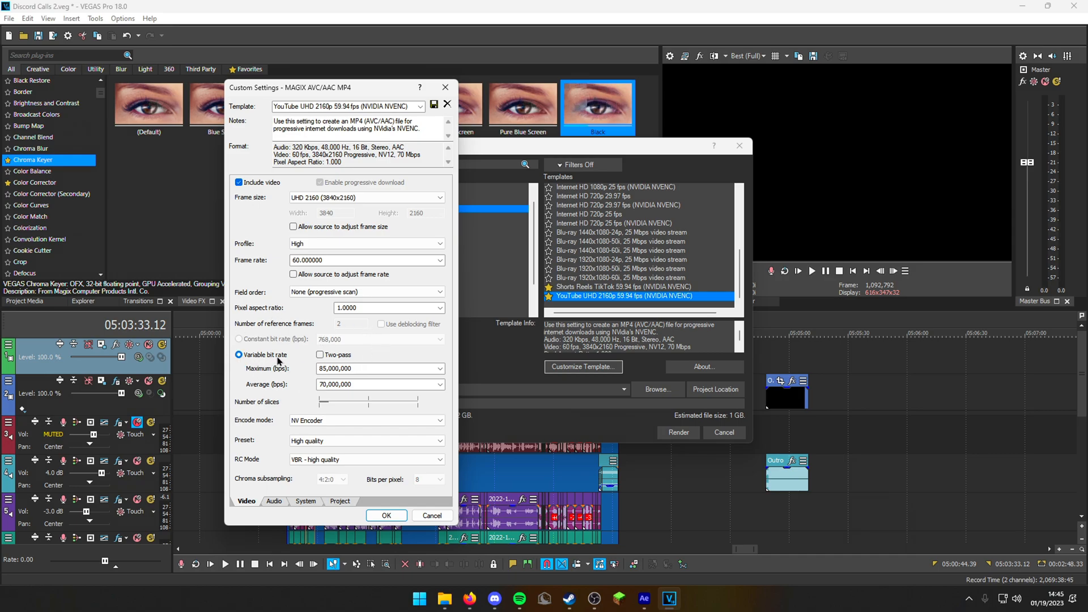
{"action": "left_click", "coordinate": [440, 368]}
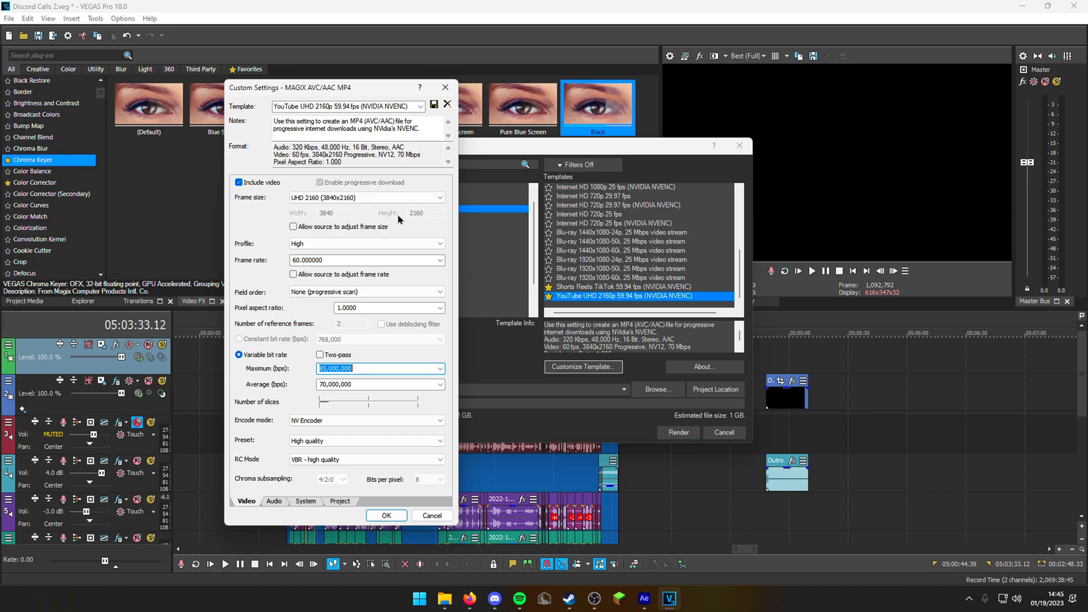
{"action": "left_click", "coordinate": [357, 368]}
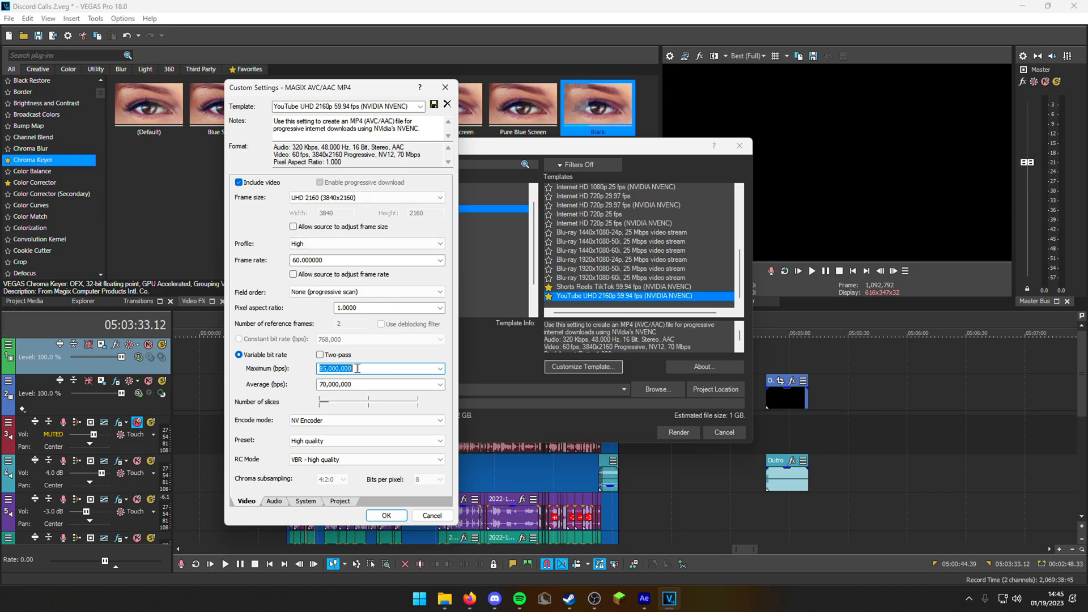
{"action": "left_click", "coordinate": [360, 420]}
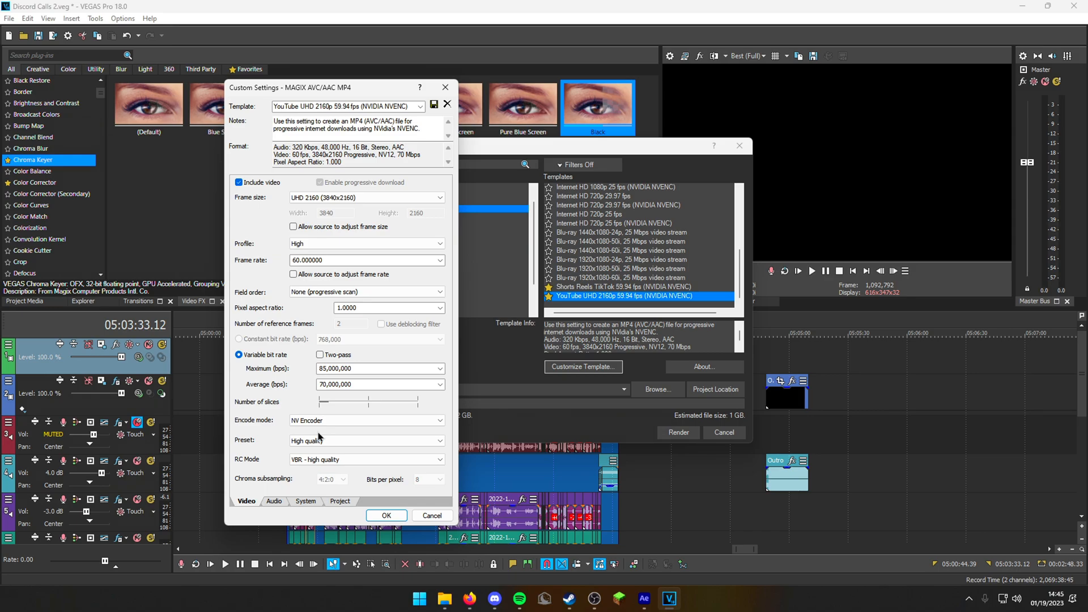
{"action": "mouse_move", "coordinate": [370, 426]}
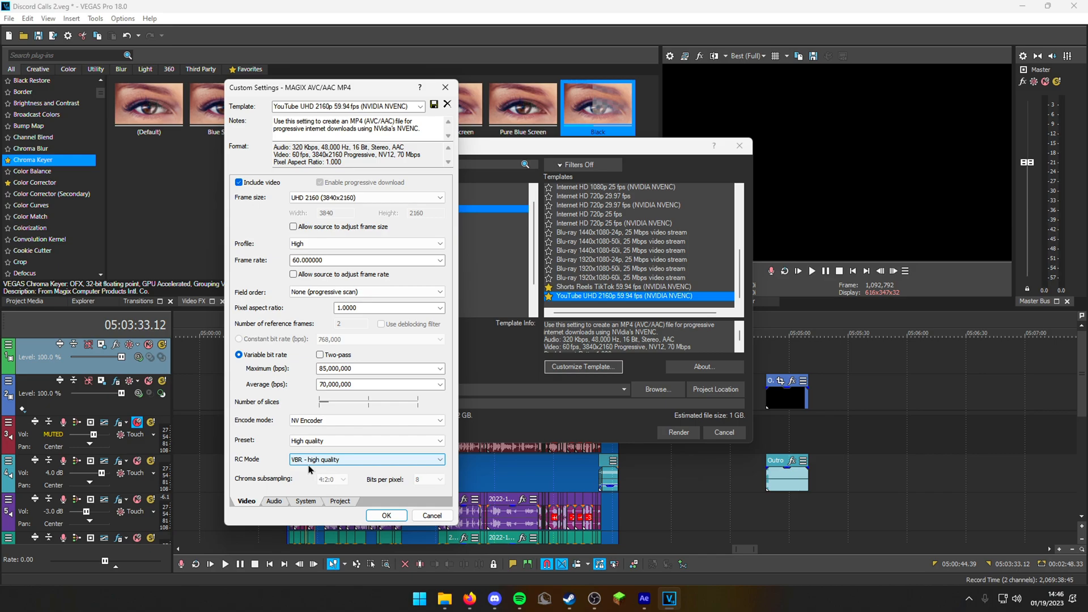
{"action": "mouse_move", "coordinate": [286, 505]}
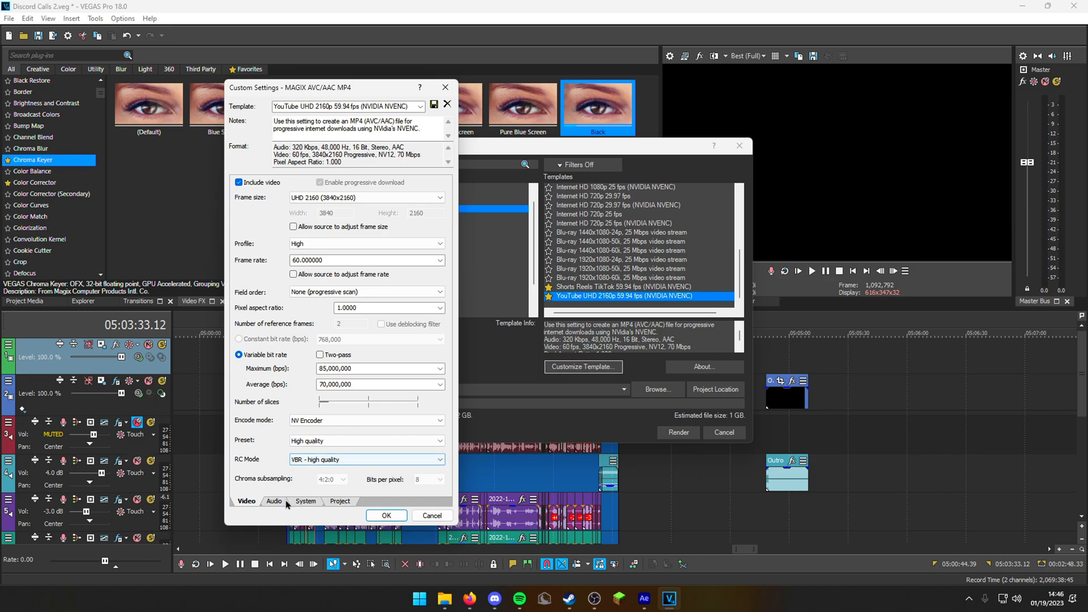
{"action": "left_click", "coordinate": [273, 501]}
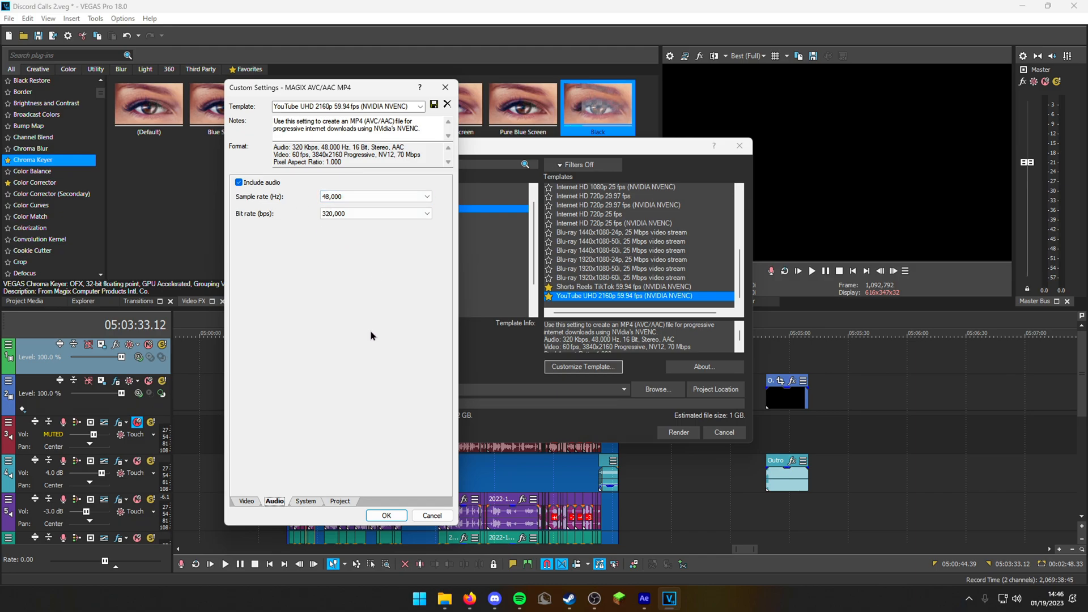
- Review the System and Project render settings, then return to customizing the YouTube template
{"action": "left_click", "coordinate": [305, 501]}
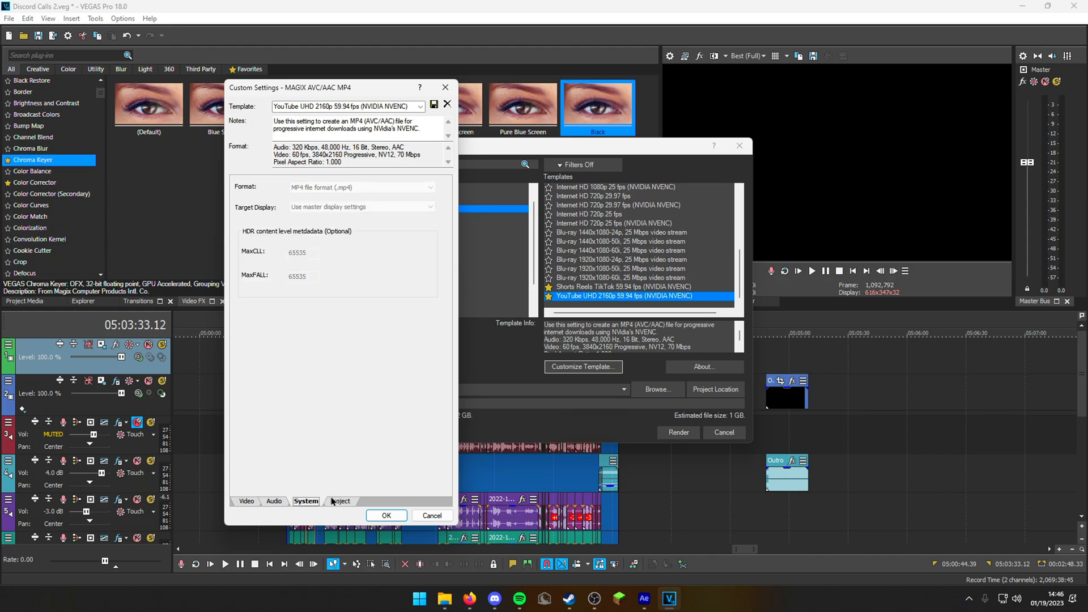
{"action": "left_click", "coordinate": [339, 503]}
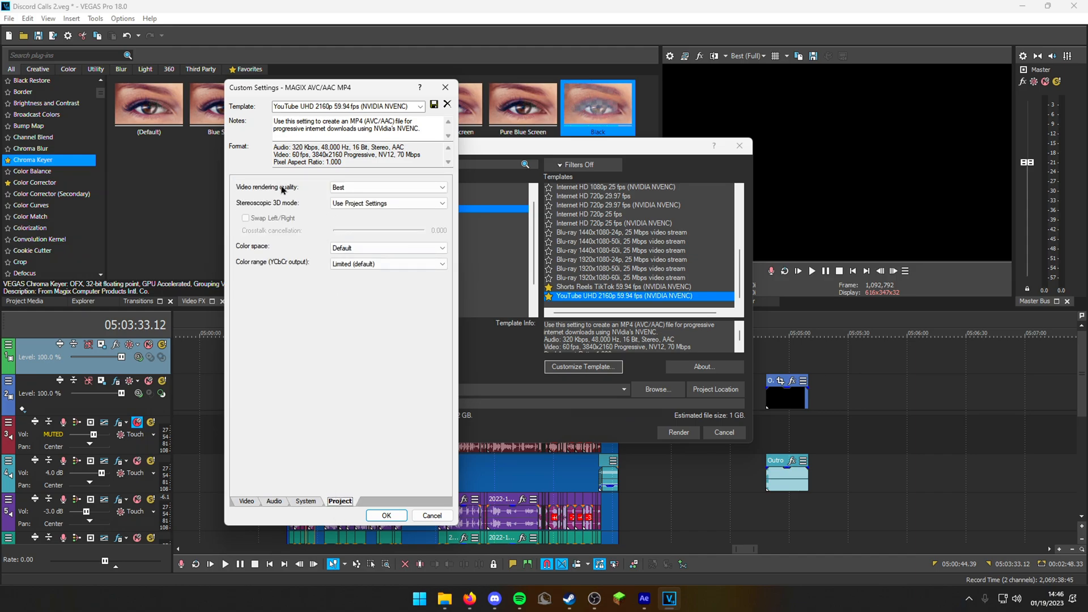
{"action": "left_click", "coordinate": [387, 187]}
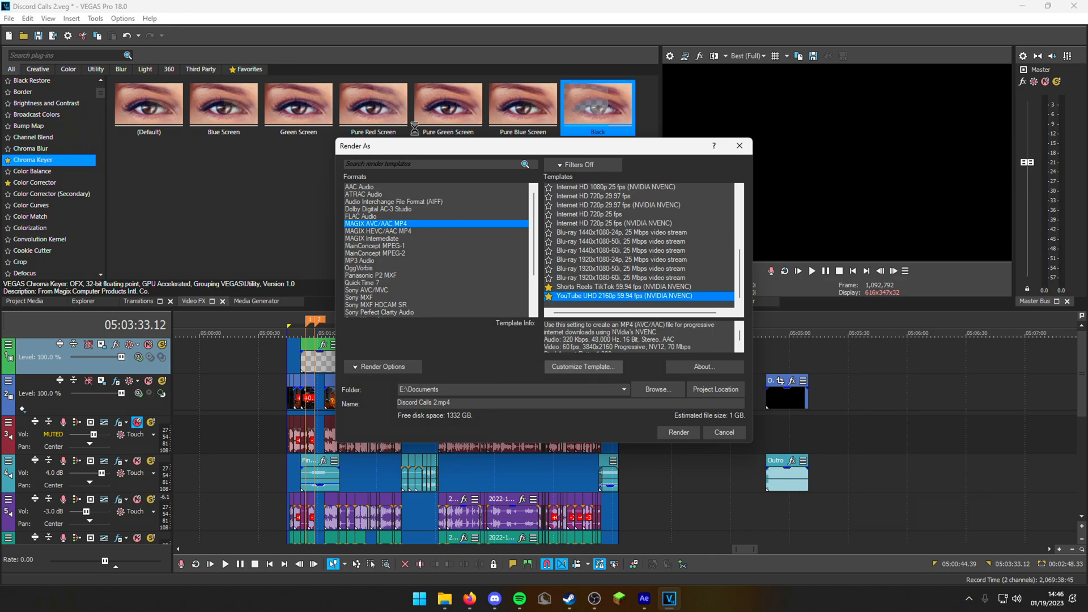
{"action": "left_click", "coordinate": [582, 366]}
{"action": "type", "text": "YouTube 4k"}
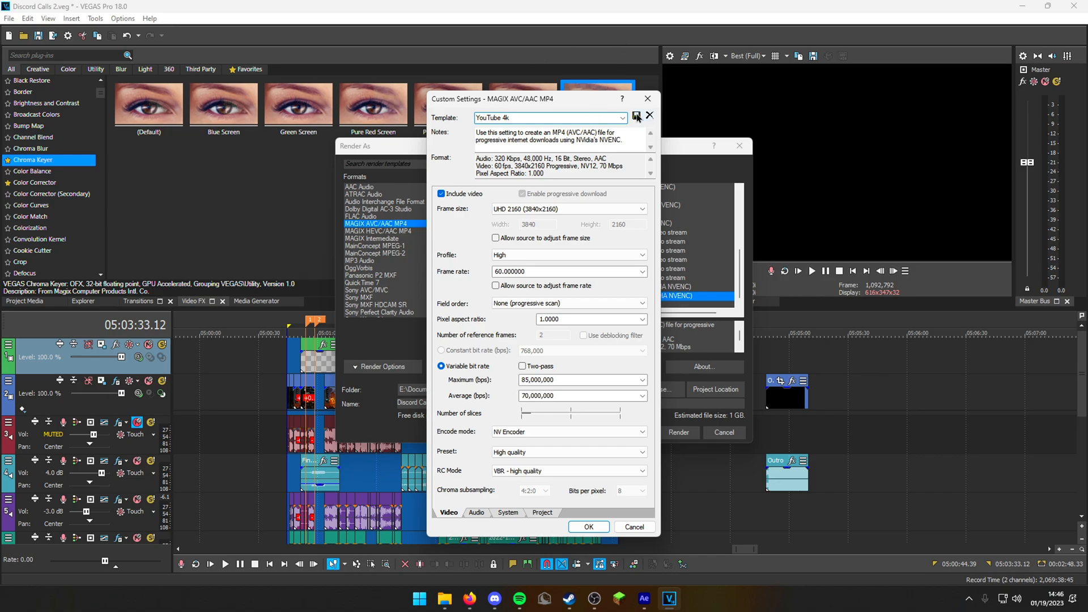
- Save the customized 2160p 60 fps settings as the 'YouTube 4k' template
{"action": "left_click", "coordinate": [649, 114]}
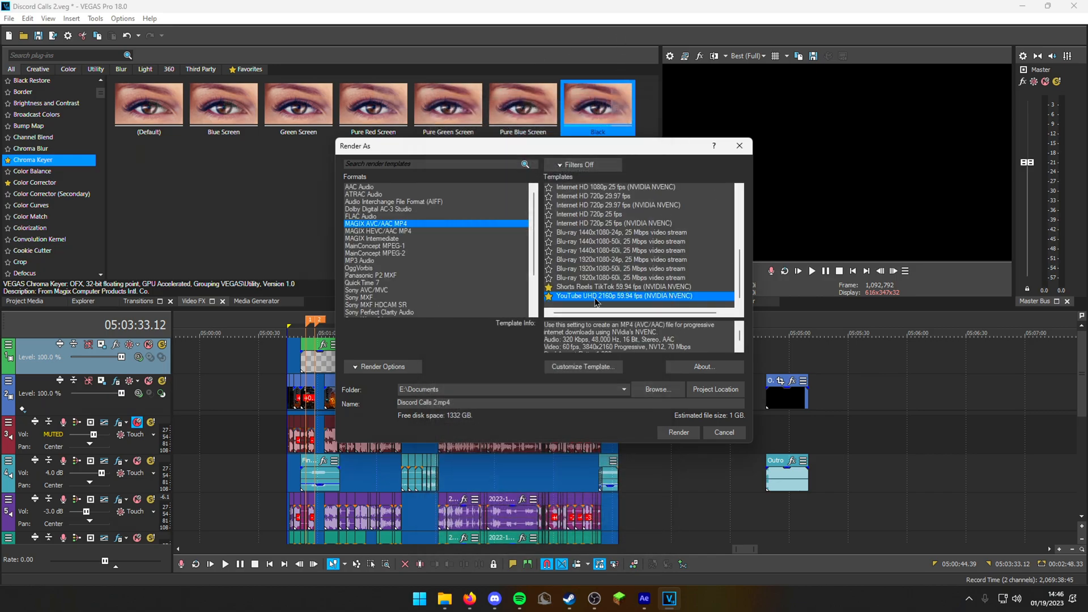